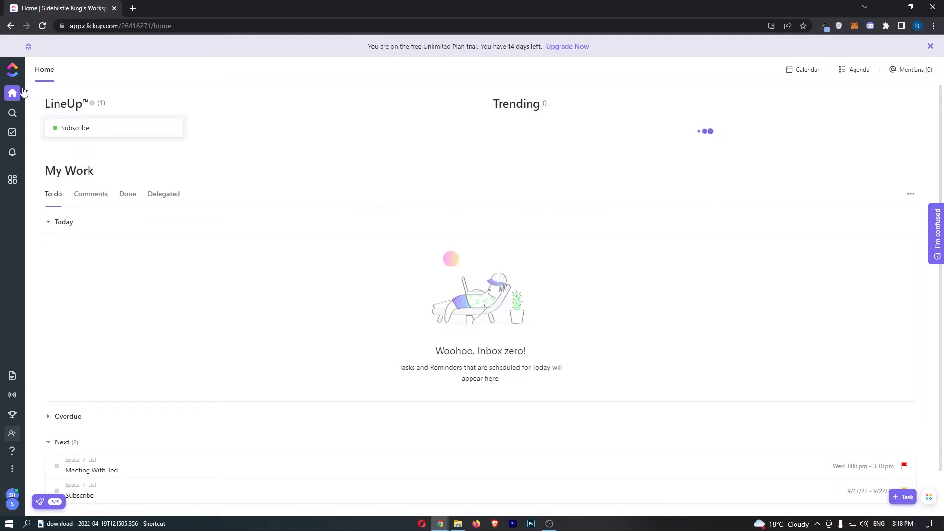
{"action": "mouse_move", "coordinate": [8, 167]}
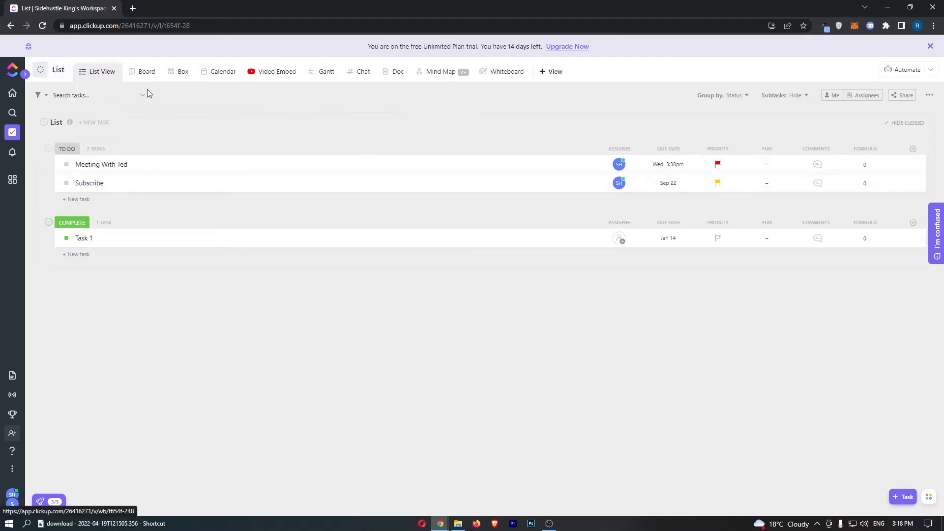
Open the List from the sidebar to show Meeting With Ted, Subscribe and Task 1
{"action": "left_click", "coordinate": [183, 71]}
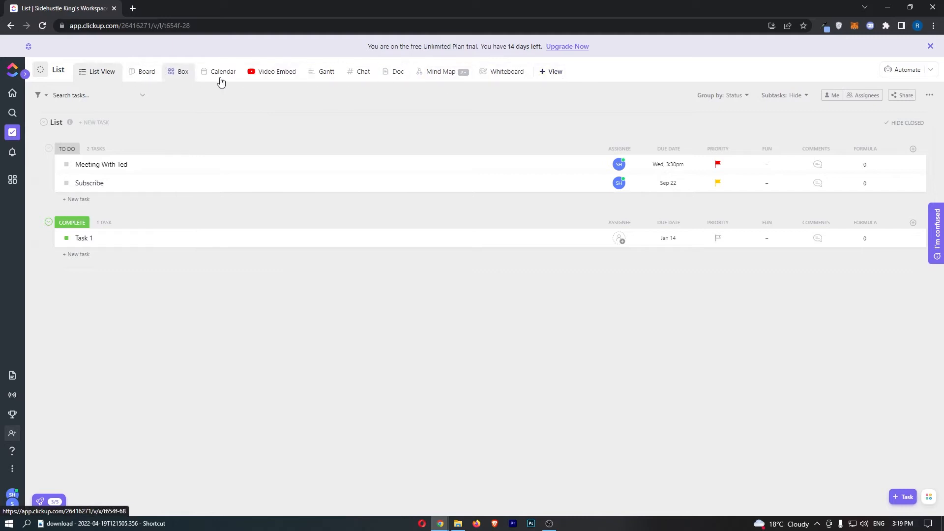
Post a 'Hey' comment in the List's Chat view and add three emoji reactions
{"action": "left_click", "coordinate": [362, 71]}
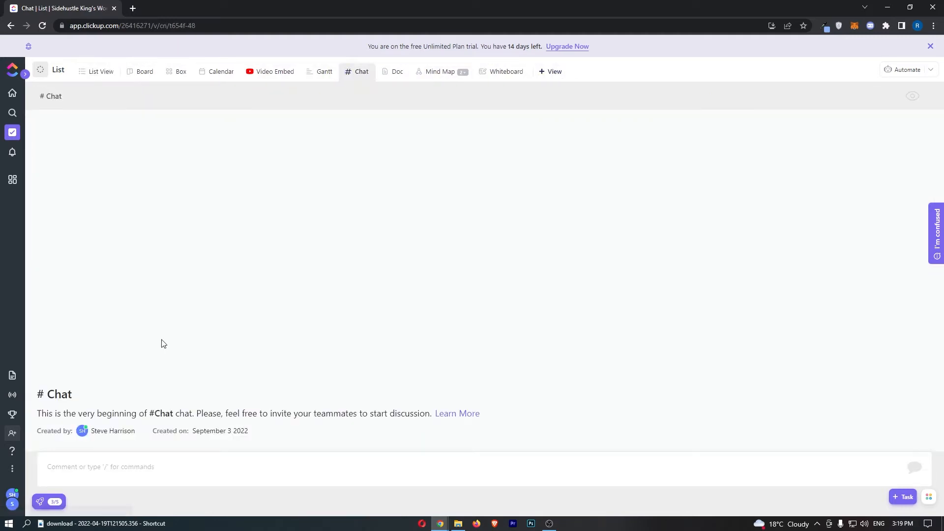
{"action": "mouse_move", "coordinate": [58, 426]}
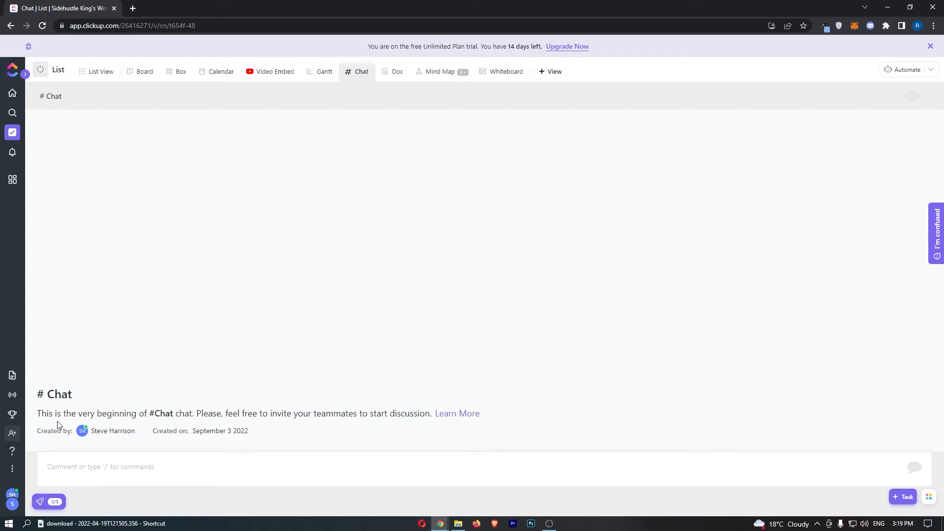
{"action": "mouse_move", "coordinate": [186, 418]}
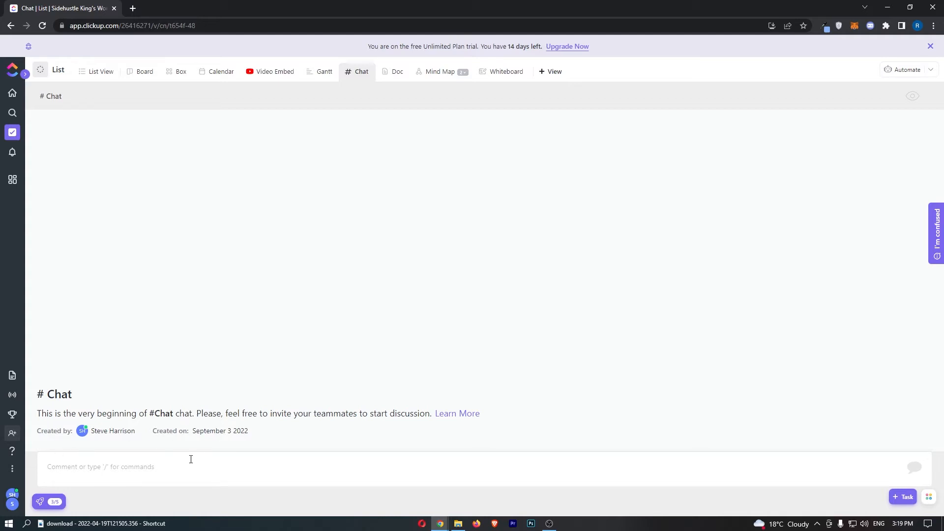
{"action": "left_click", "coordinate": [190, 466]}
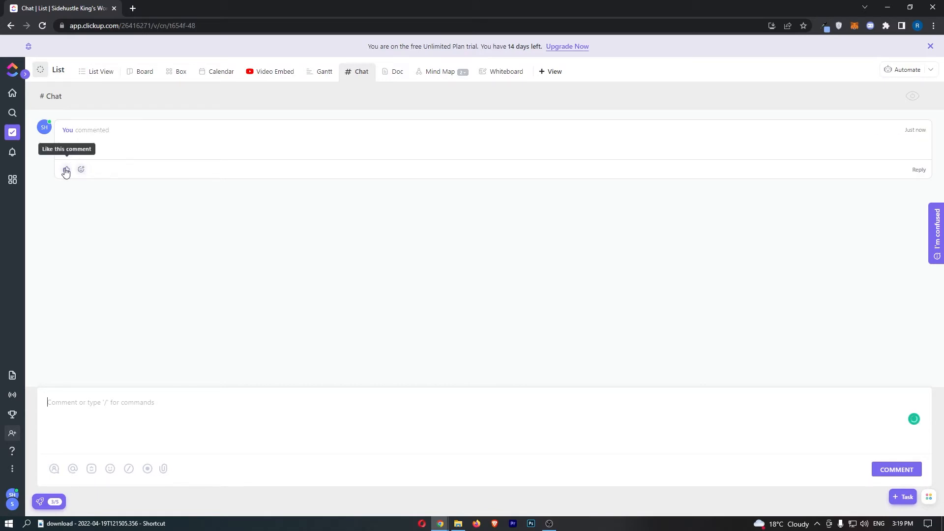
{"action": "left_click", "coordinate": [81, 170]}
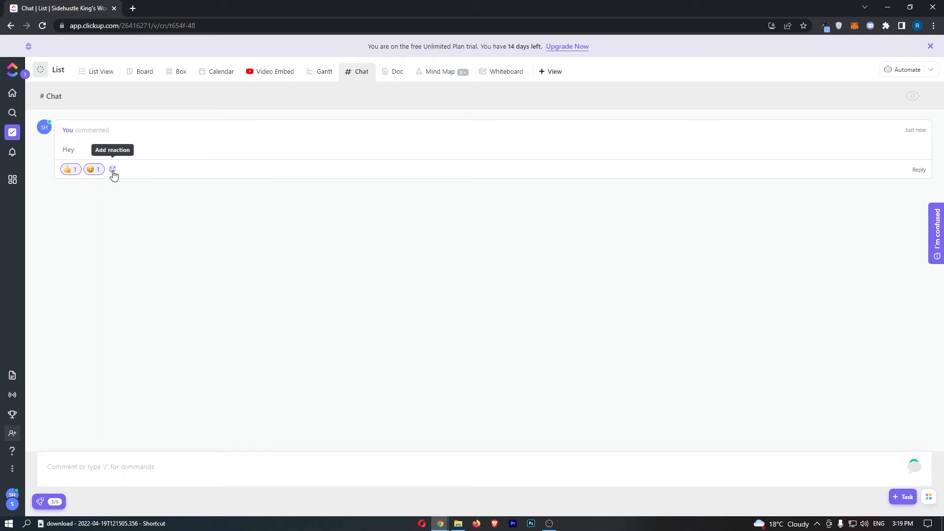
{"action": "left_click", "coordinate": [113, 169]}
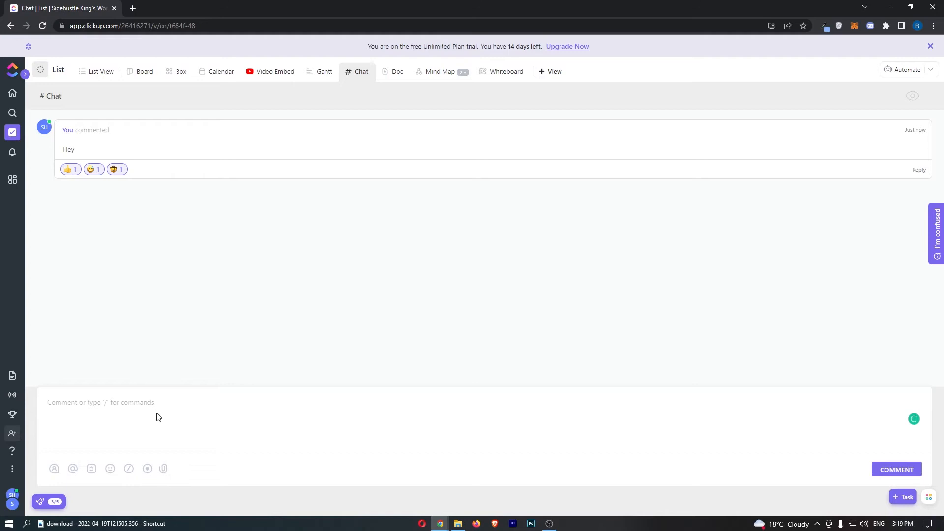
{"action": "type", "text": "@"}
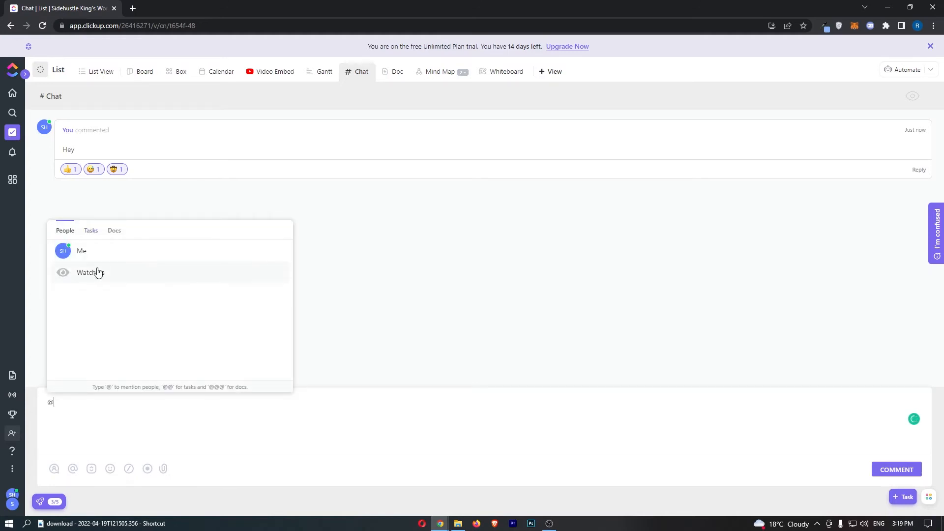
{"action": "mouse_move", "coordinate": [104, 314]}
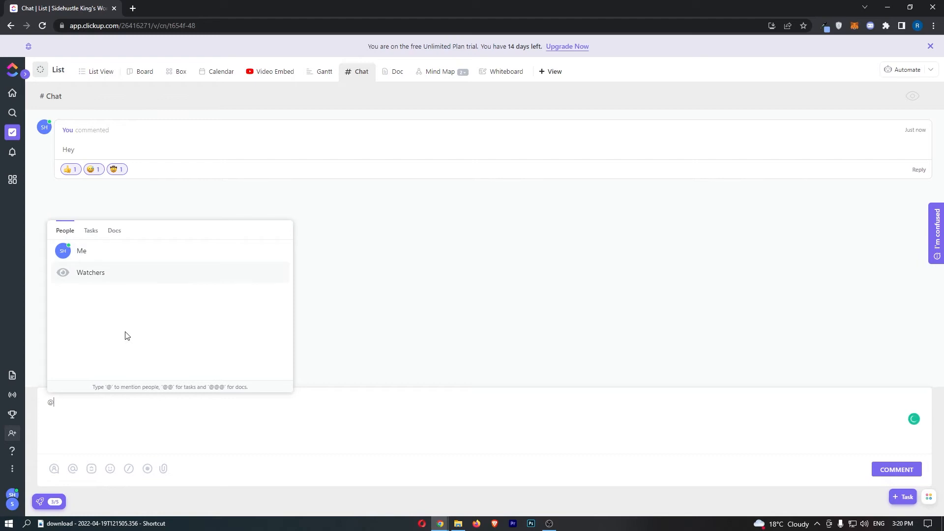
{"action": "left_click", "coordinate": [81, 252]}
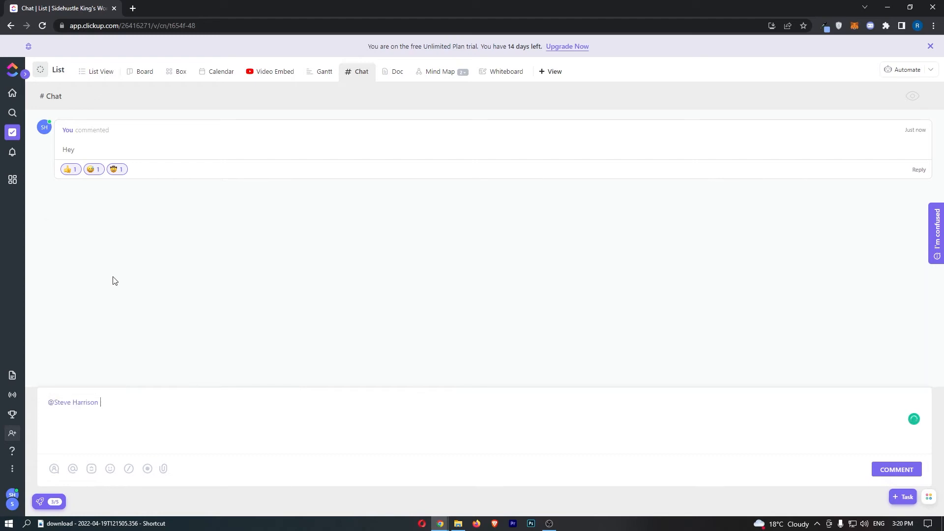
{"action": "mouse_move", "coordinate": [119, 363]}
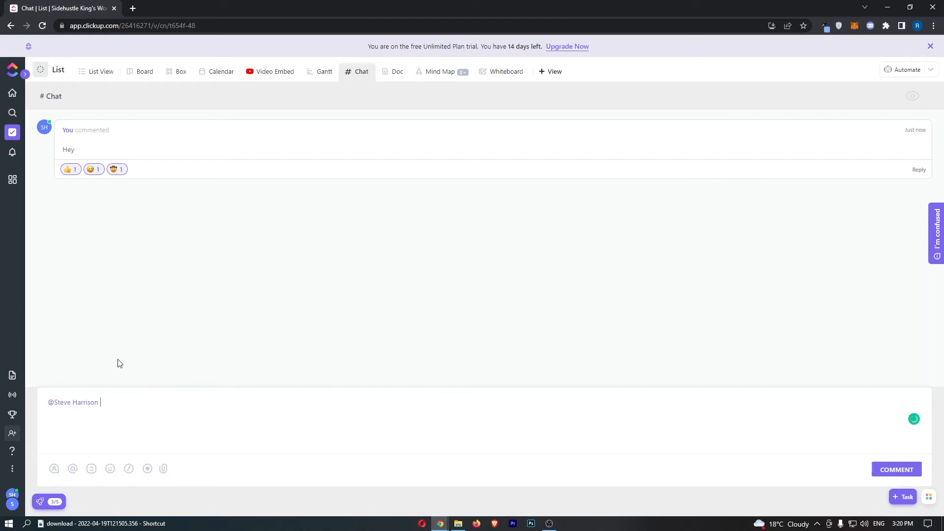
{"action": "type", "text": "Hello"}
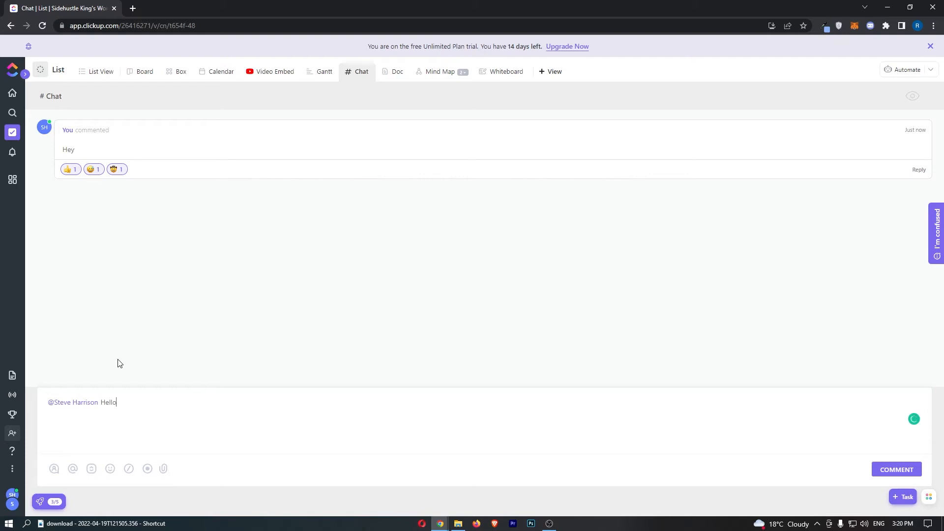
{"action": "left_click", "coordinate": [896, 469]}
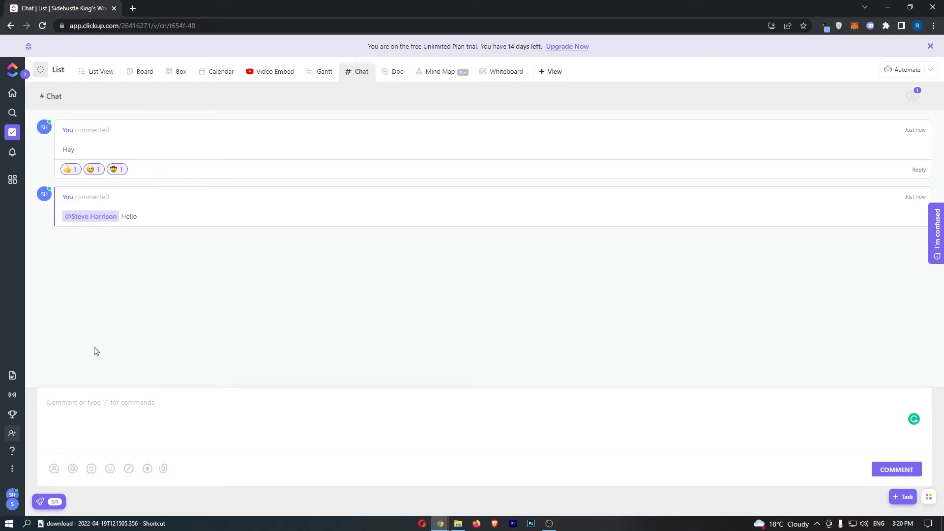
{"action": "type", "text": "@@"}
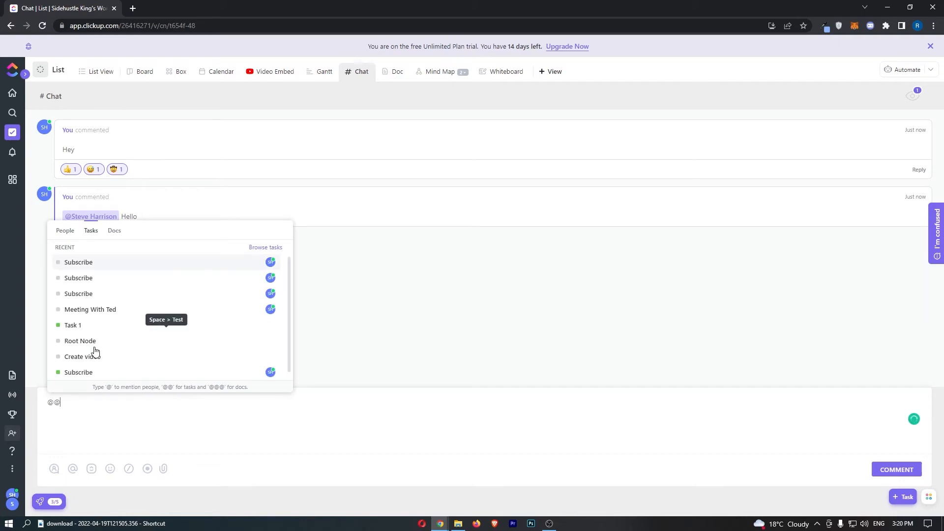
{"action": "left_click", "coordinate": [90, 308]}
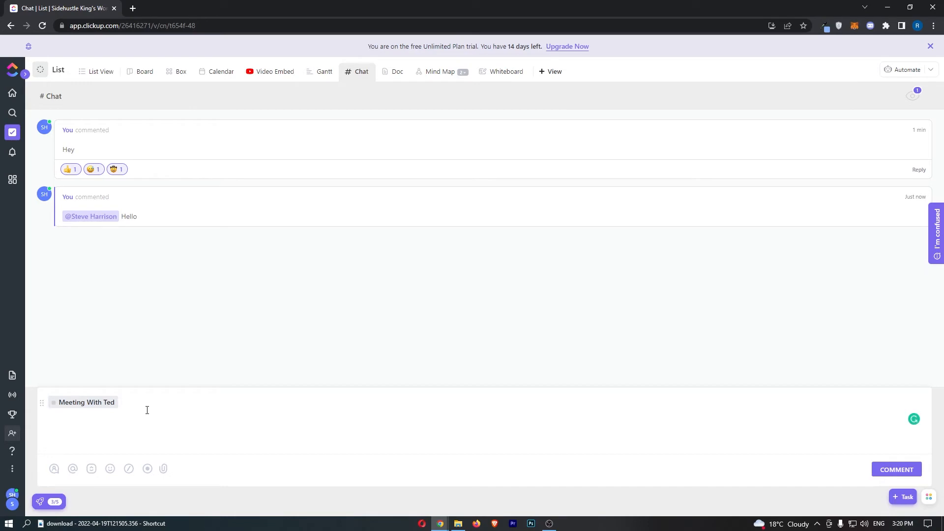
{"action": "type", "text": "Hey"}
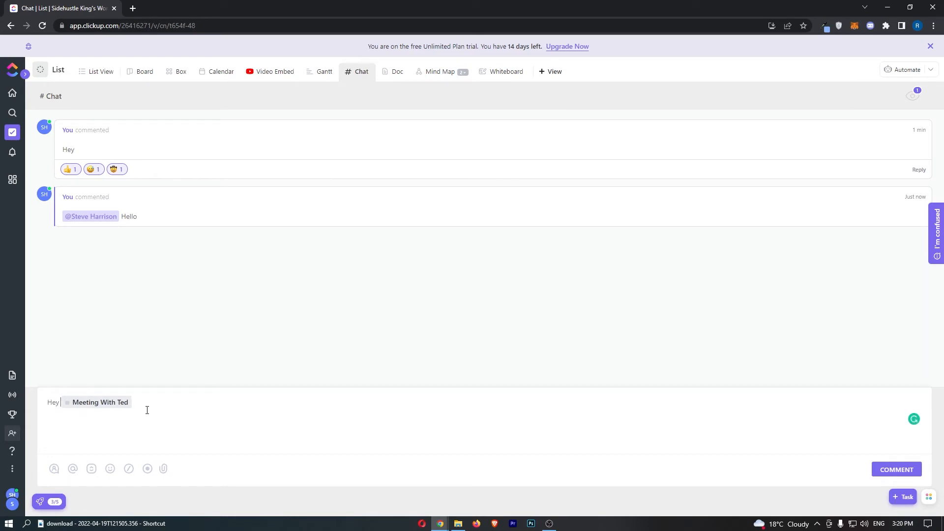
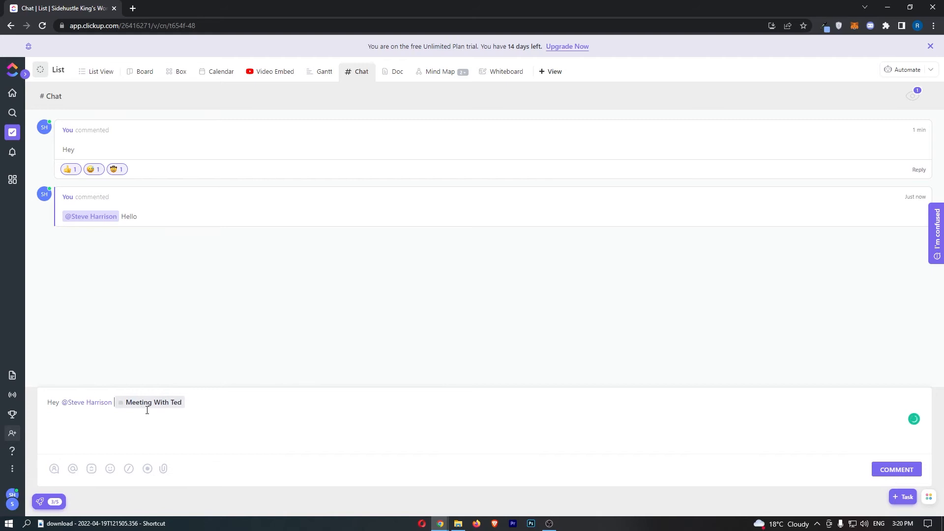
{"action": "type", "text": "please remember the"}
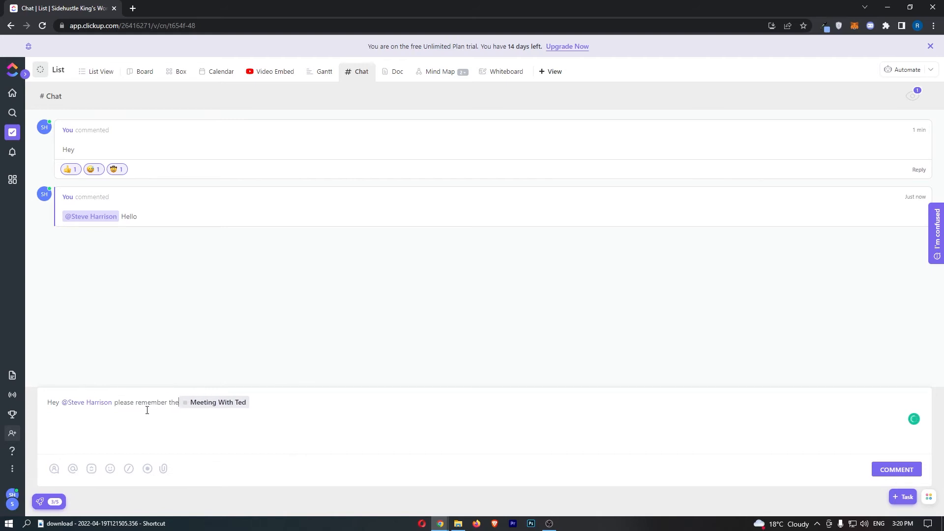
{"action": "left_click", "coordinate": [895, 469]}
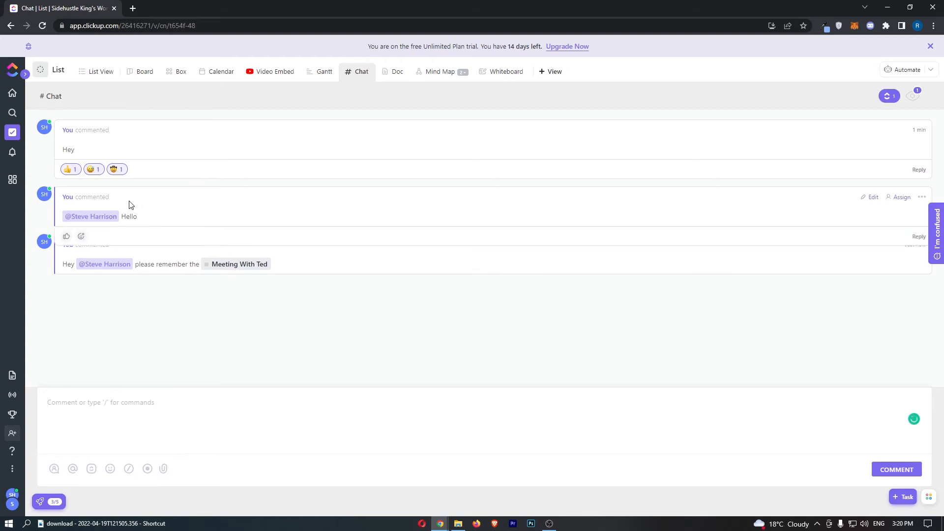
{"action": "left_click", "coordinate": [239, 264]}
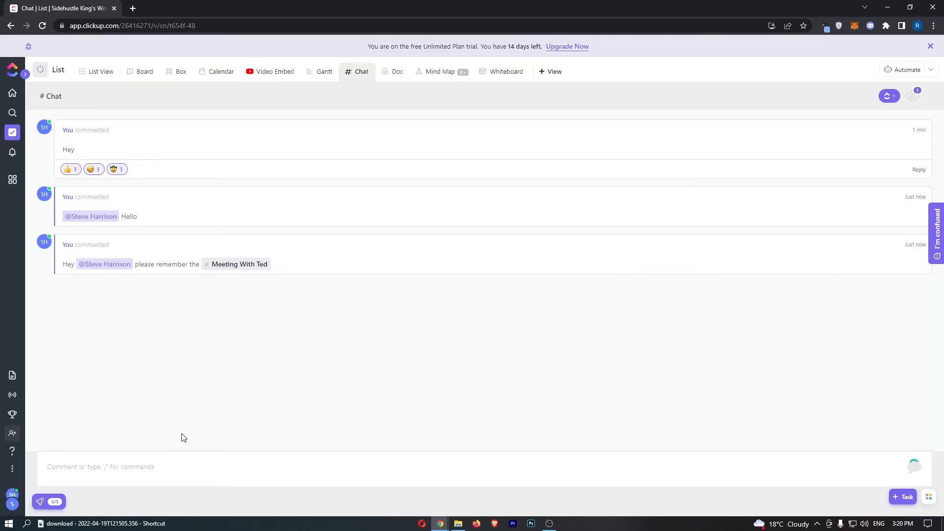
{"action": "type", "text": "@@@"}
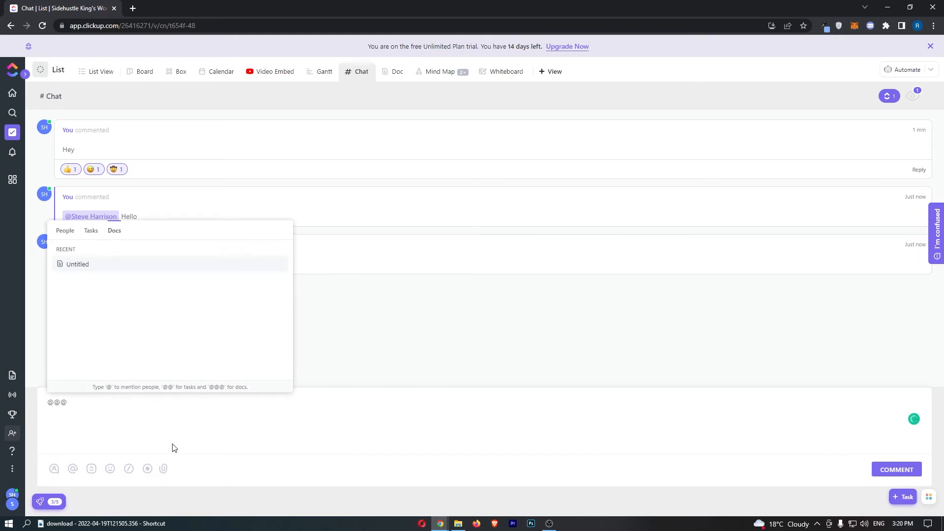
{"action": "left_click", "coordinate": [77, 263]}
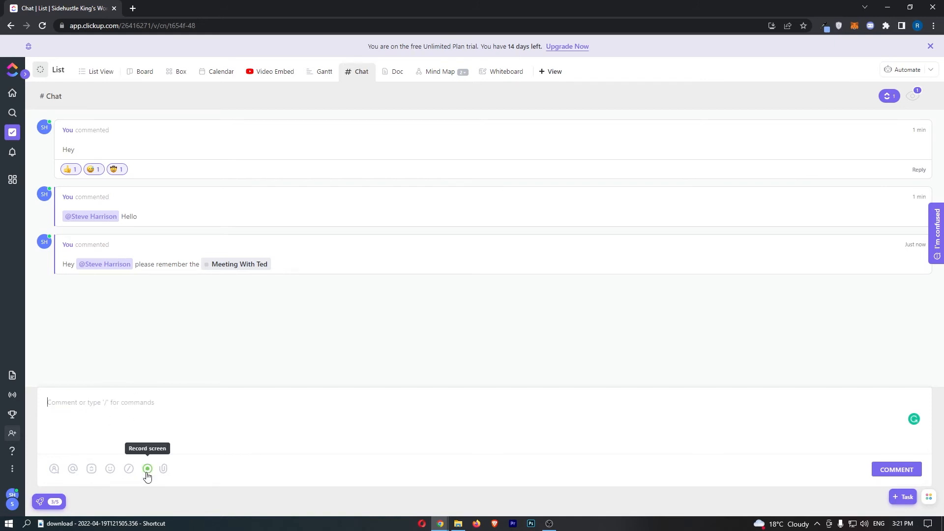
Record a Clip of the entire screen with microphone, then post it as a comment
{"action": "left_click", "coordinate": [147, 469]}
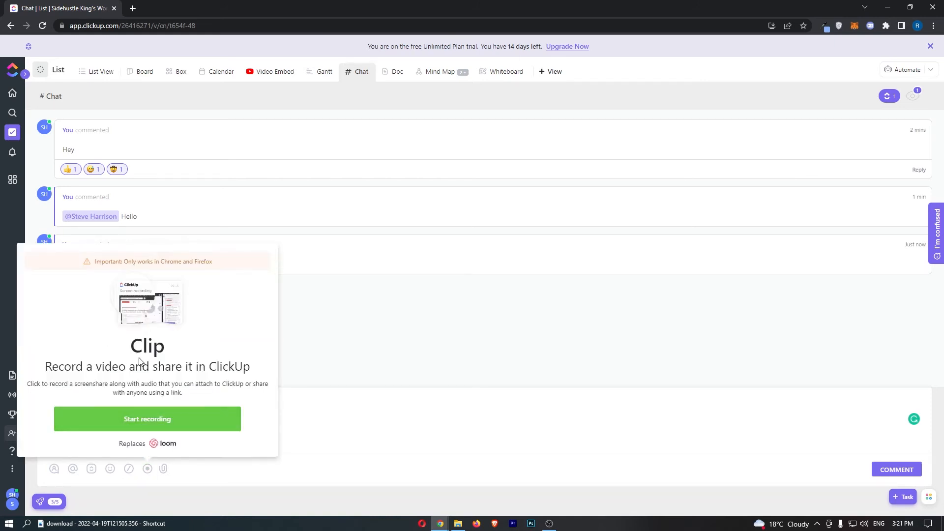
{"action": "left_click", "coordinate": [147, 418]}
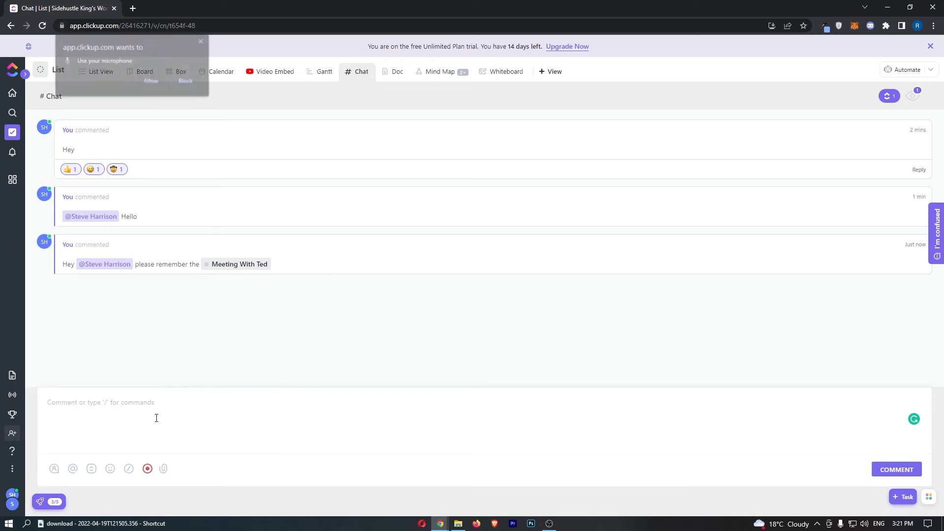
{"action": "left_click", "coordinate": [147, 469]}
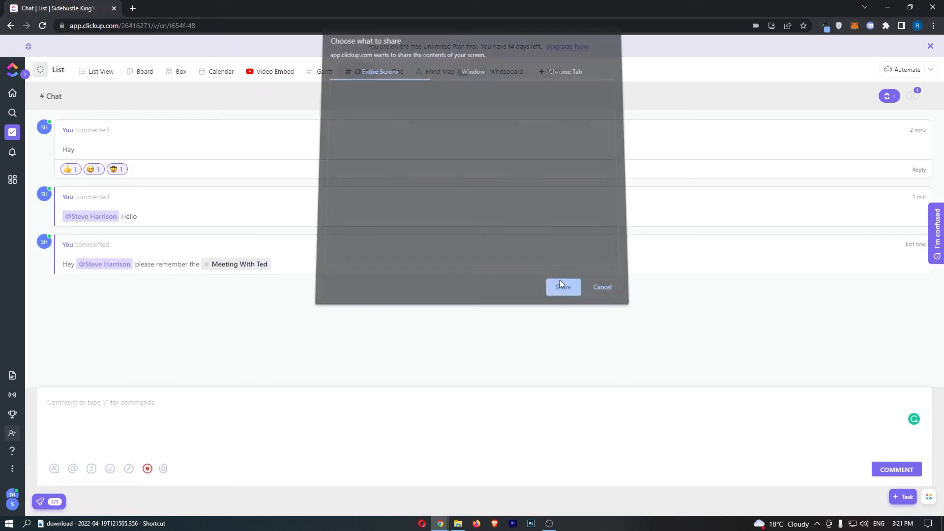
{"action": "left_click", "coordinate": [563, 287]}
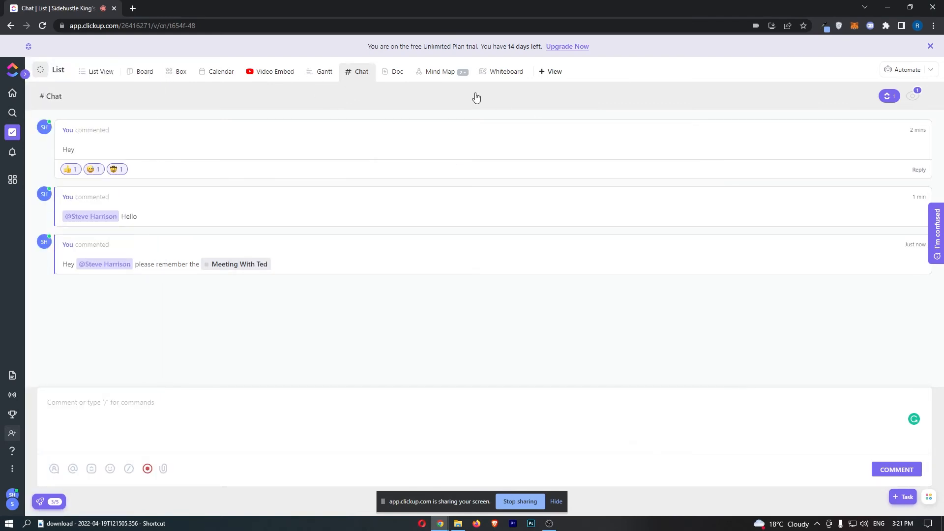
{"action": "left_click", "coordinate": [396, 71]}
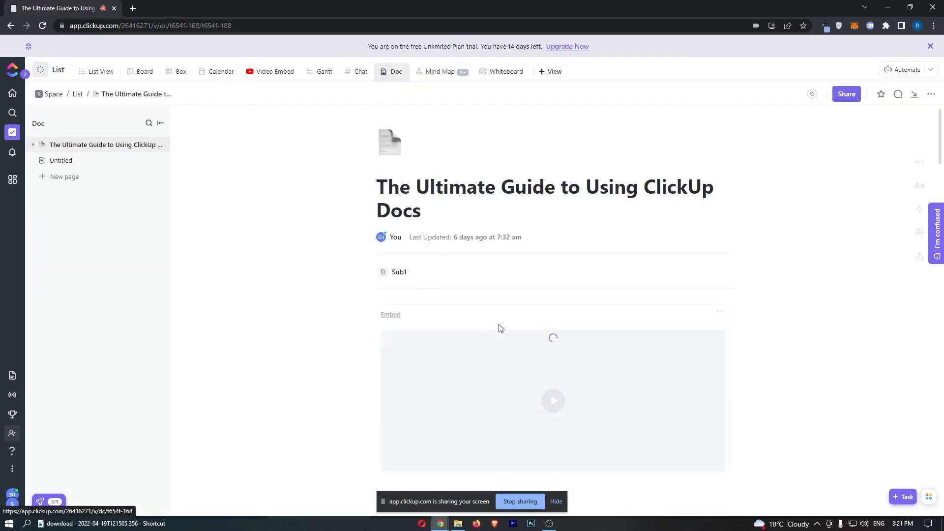
{"action": "left_click", "coordinate": [360, 71]}
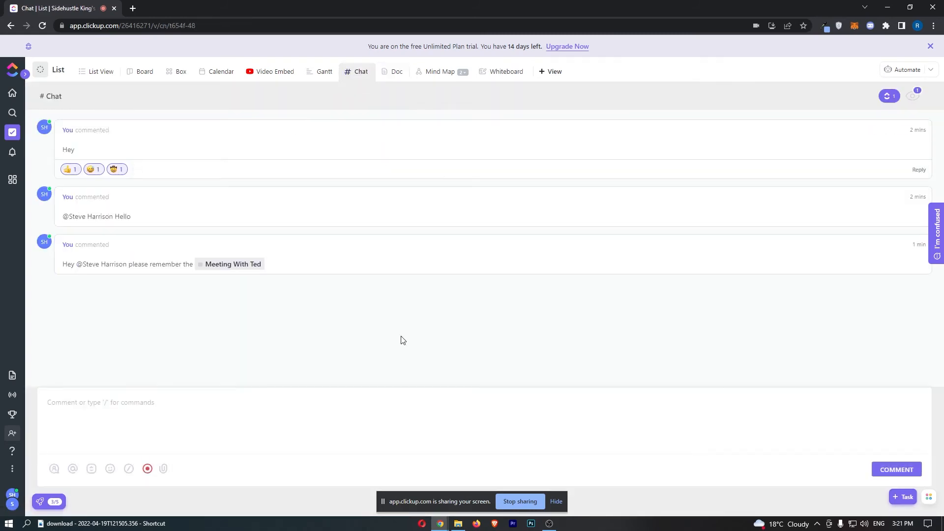
{"action": "left_click", "coordinate": [148, 470]}
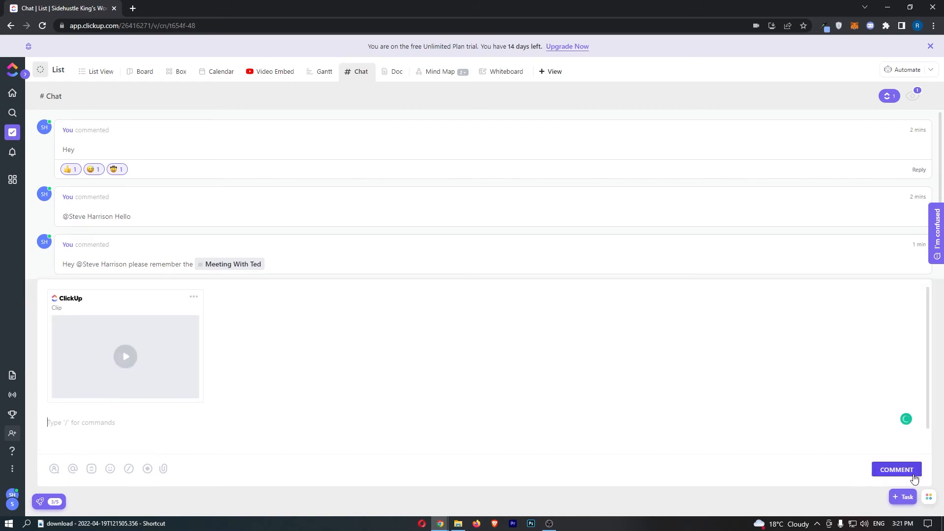
{"action": "left_click", "coordinate": [896, 469]}
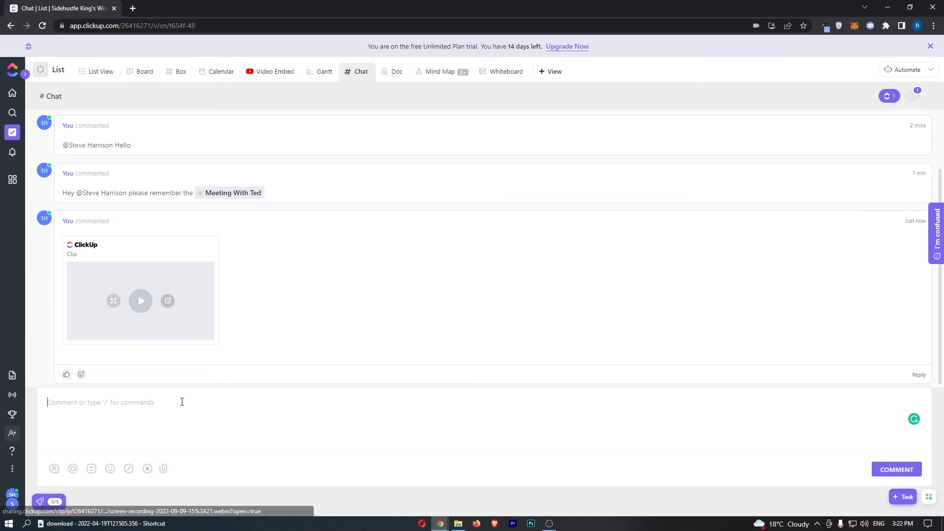
Start a new comment and insert Check List from the / commands menu
{"action": "left_click", "coordinate": [162, 469]}
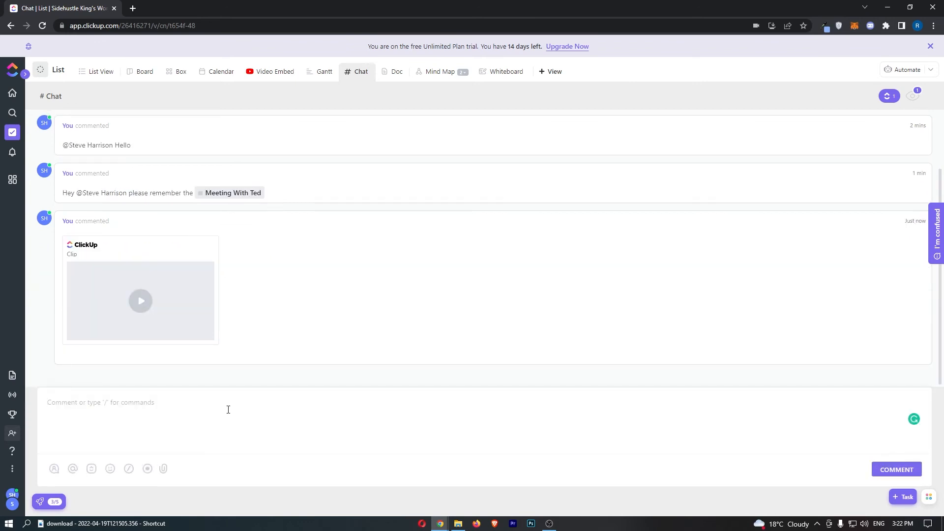
{"action": "type", "text": "/"}
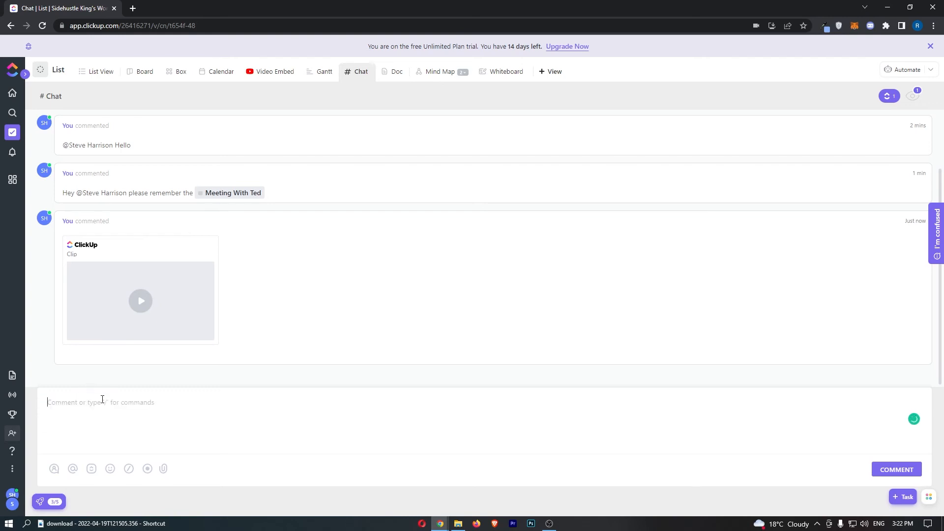
{"action": "type", "text": "/"}
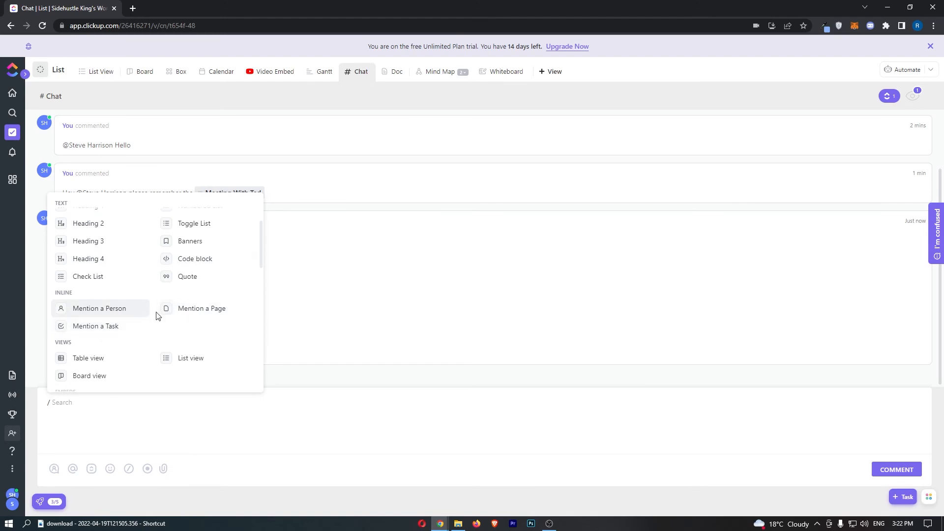
{"action": "scroll", "scroll_direction": "down", "scroll_amount": 3}
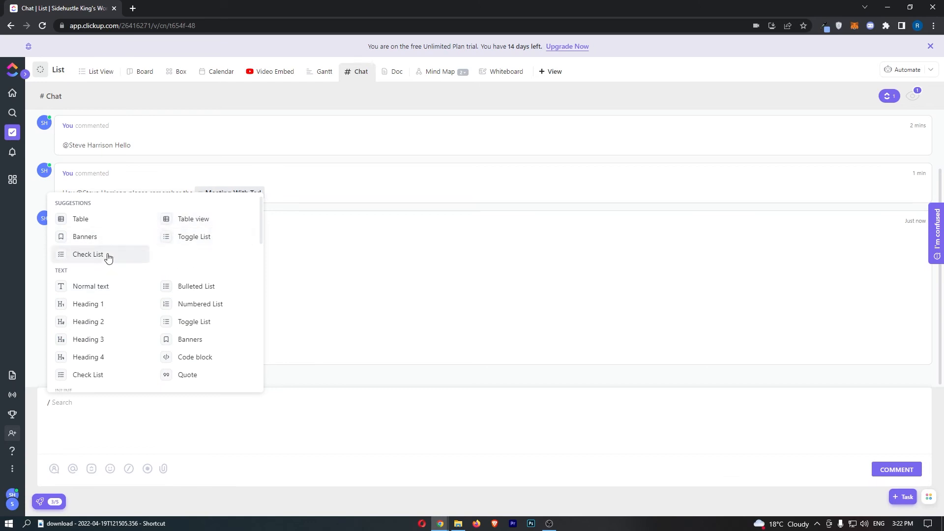
{"action": "left_click", "coordinate": [88, 254]}
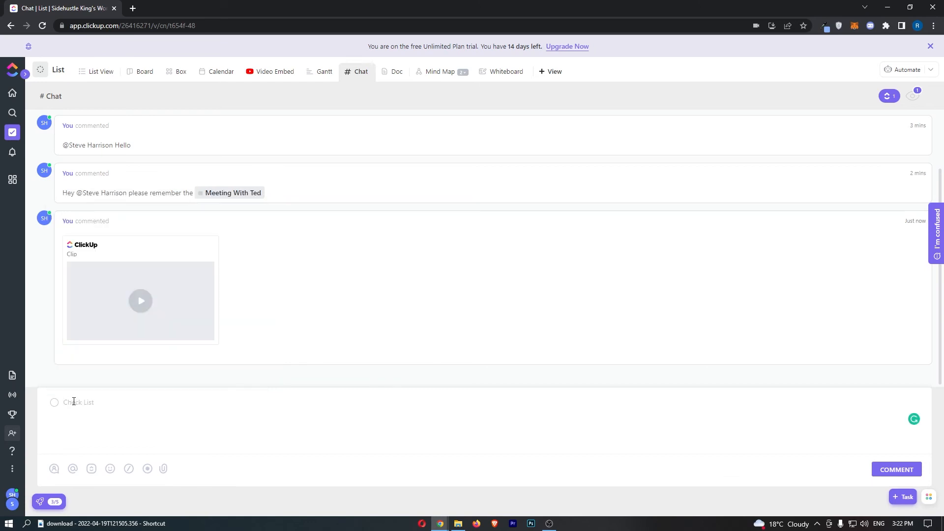
Post an 'Are you subscribed?' checklist with Yes and No items, then untick Yes
{"action": "type", "text": "Are you s"}
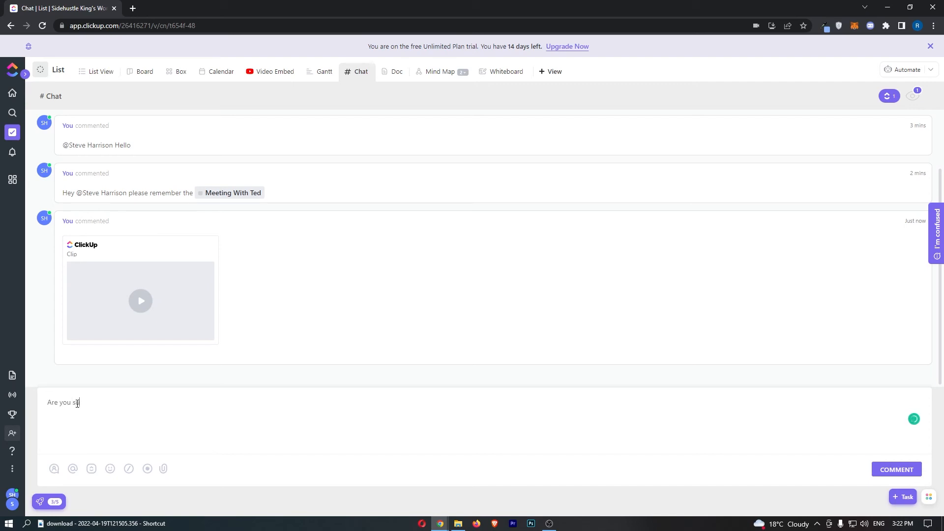
{"action": "type", "text": "ubscibed?"}
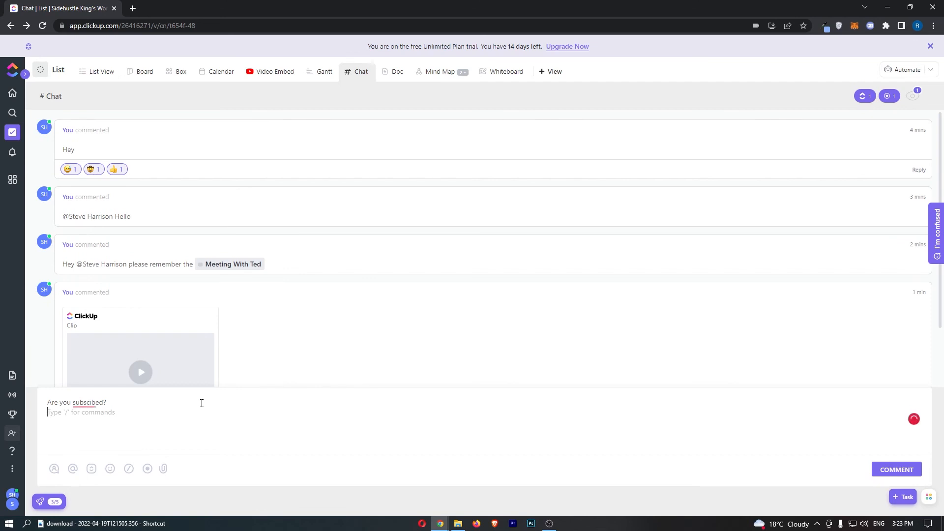
{"action": "type", "text": "/"}
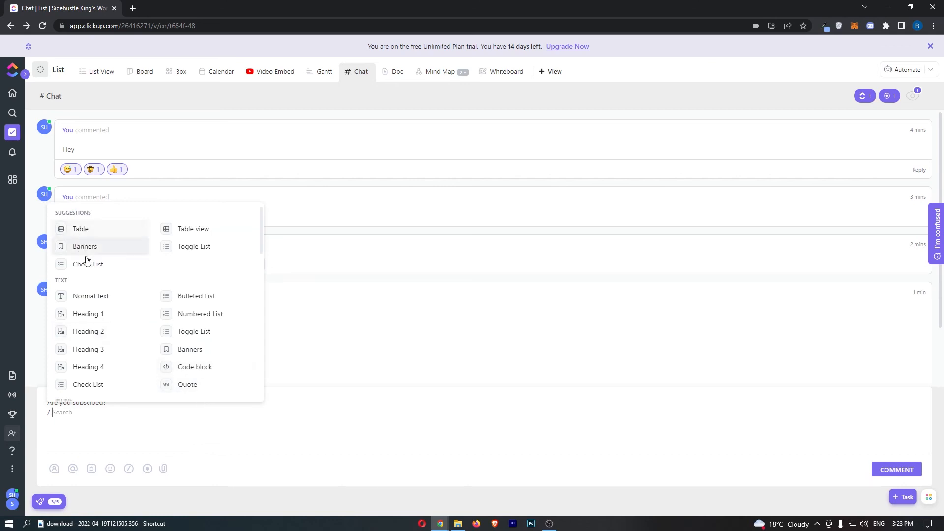
{"action": "type", "text": "Yes"}
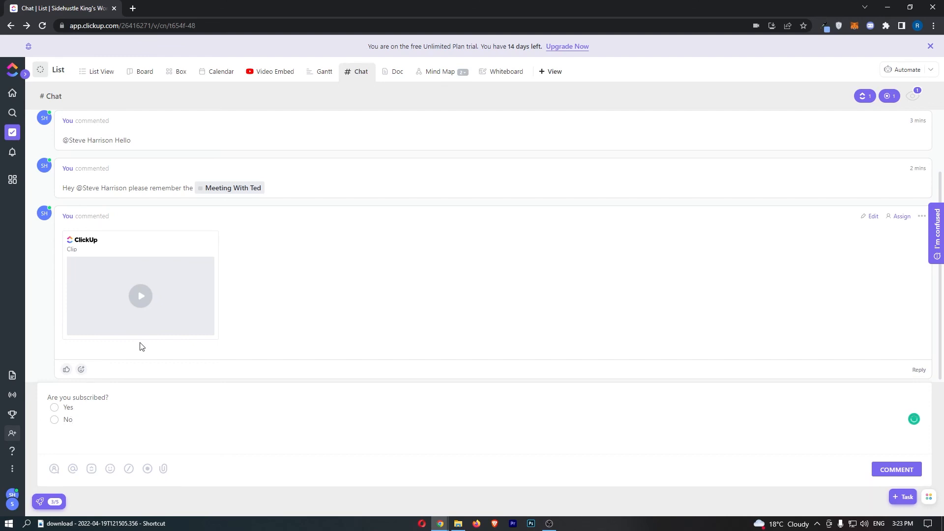
{"action": "left_click", "coordinate": [54, 407]}
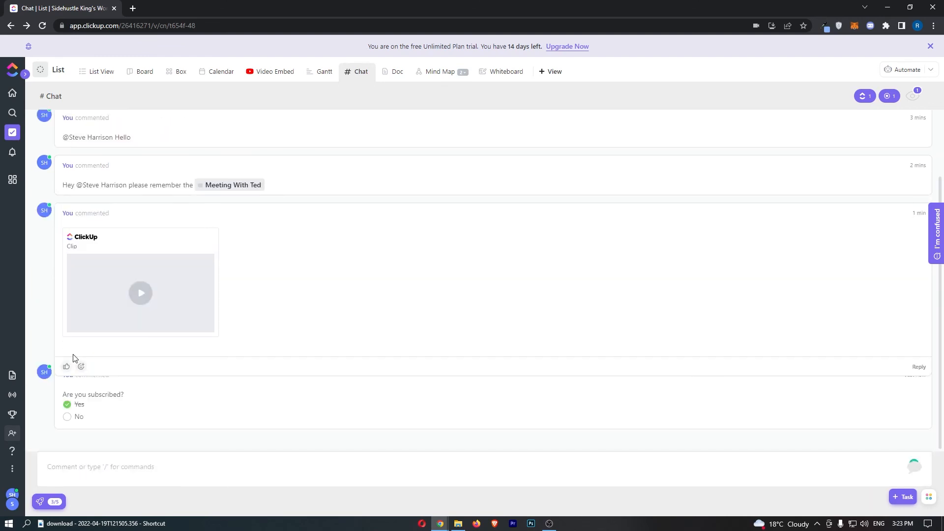
{"action": "left_click", "coordinate": [67, 416]}
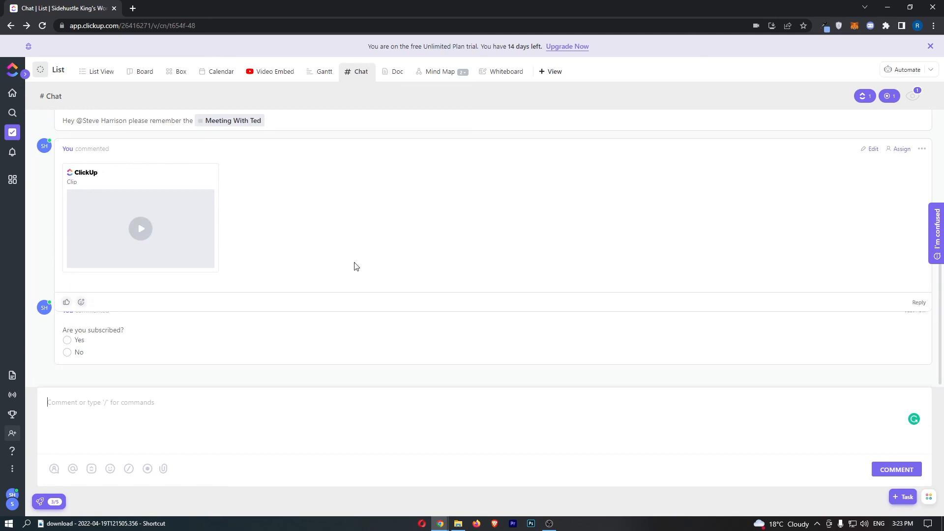
{"action": "mouse_move", "coordinate": [460, 186]}
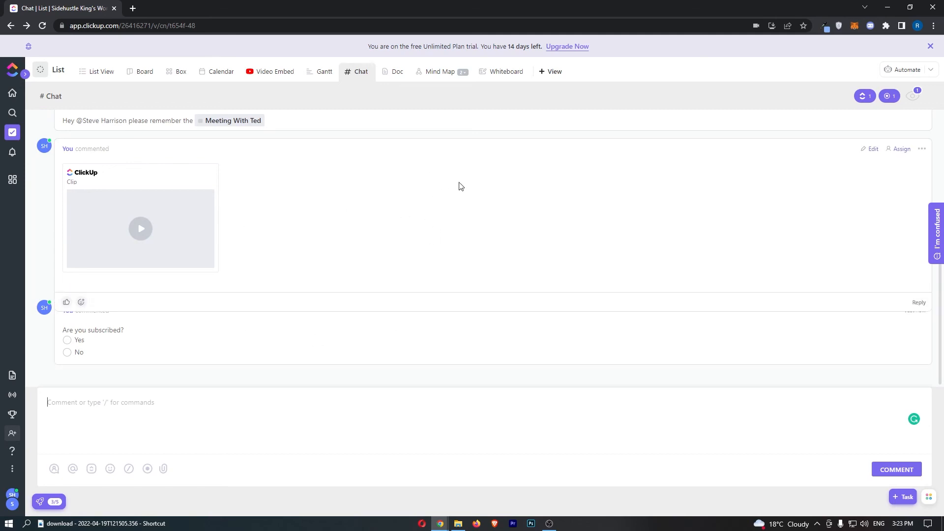